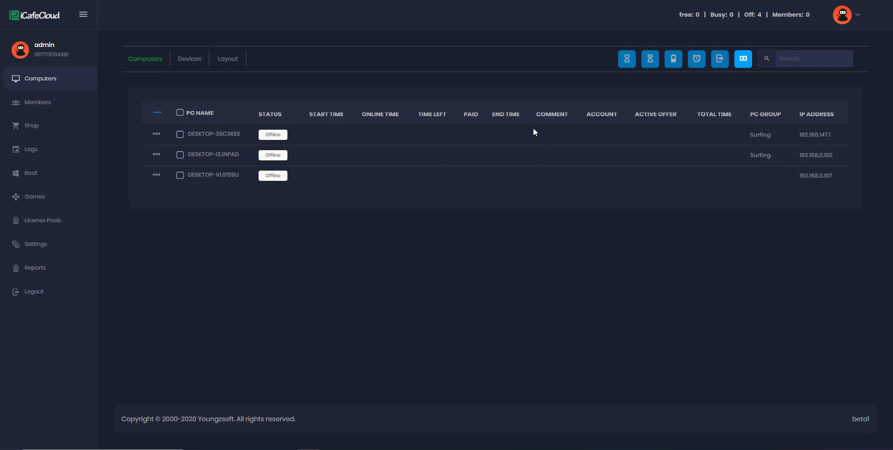
pyautogui.moveTo(195, 209)
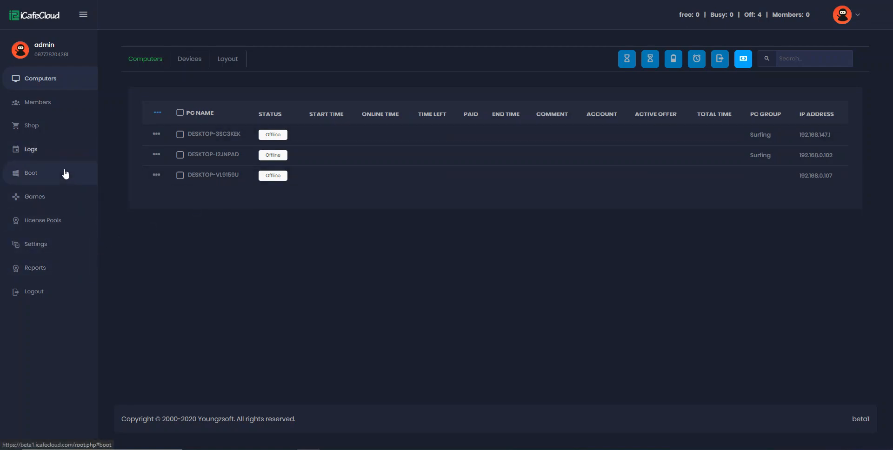
# Search the Games library for 'pubg' to list only the PUBG titles.
pyautogui.click(34, 196)
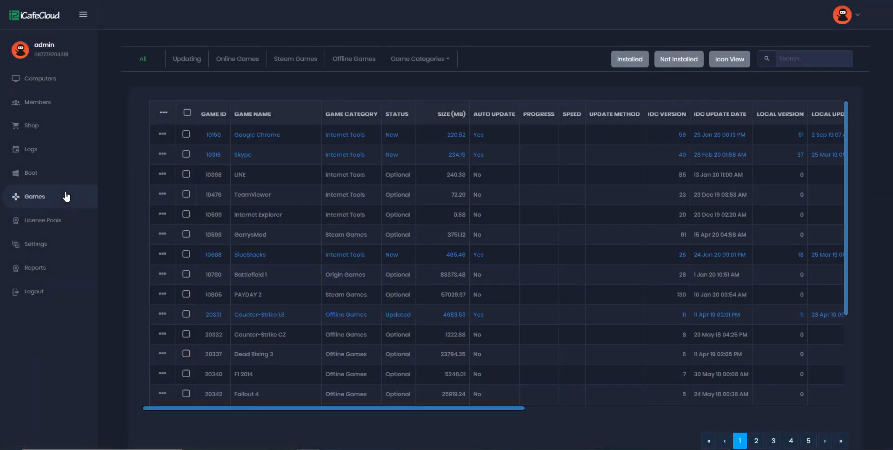
pyautogui.click(813, 59)
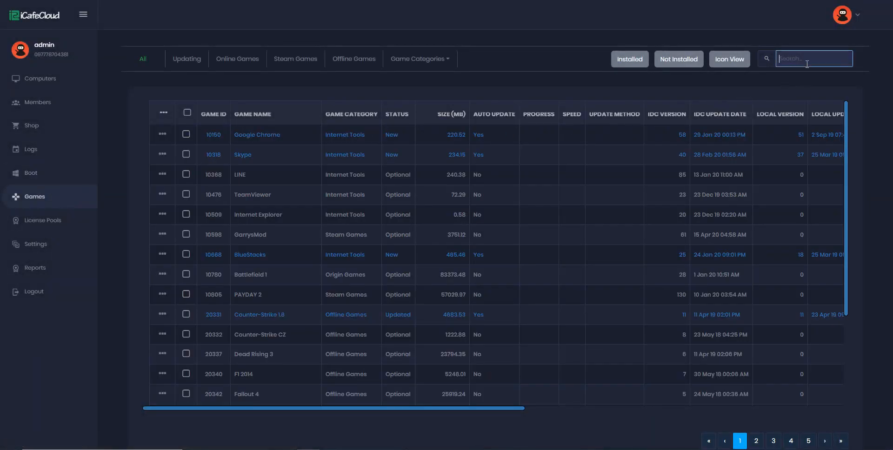
pyautogui.write('pubg')
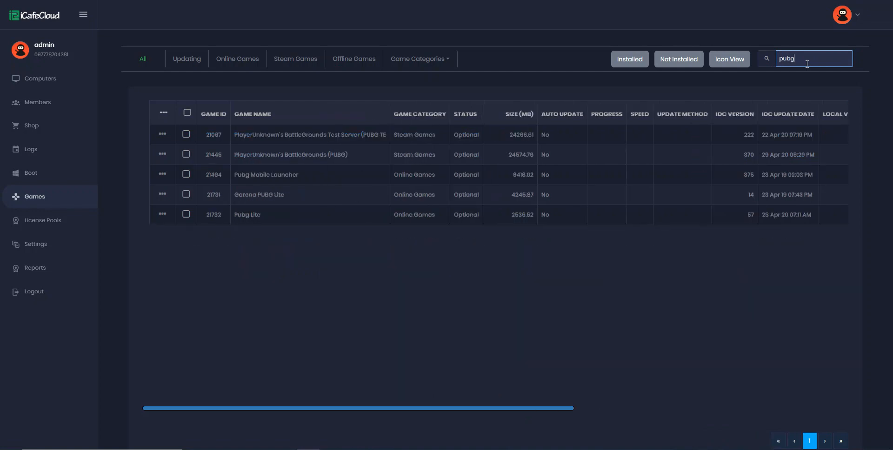
pyautogui.moveTo(640, 120)
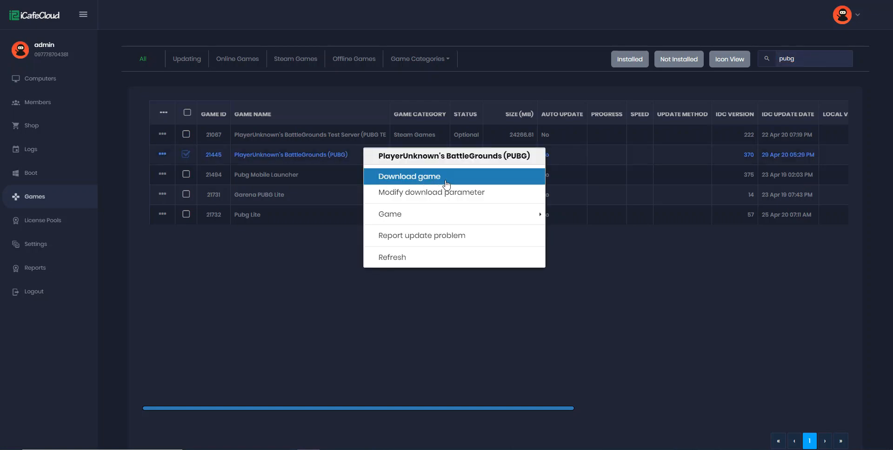
# Start the PUBG download with Method Auto and Priority 1.
pyautogui.click(408, 176)
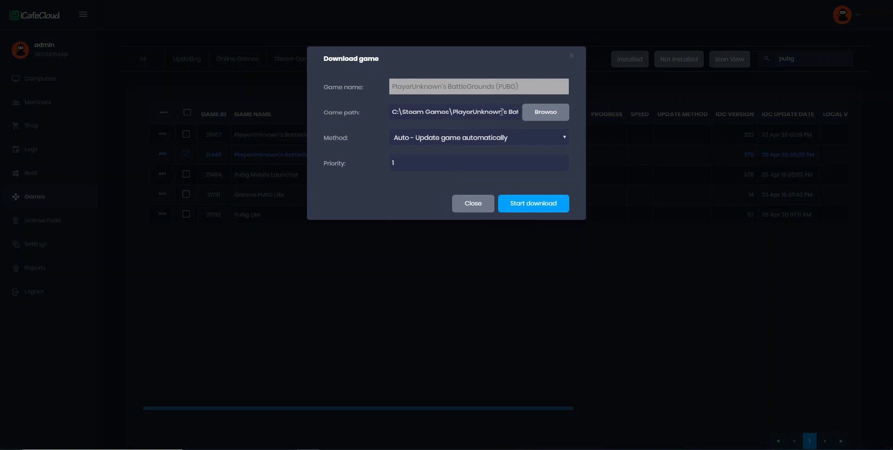
pyautogui.moveTo(533, 202)
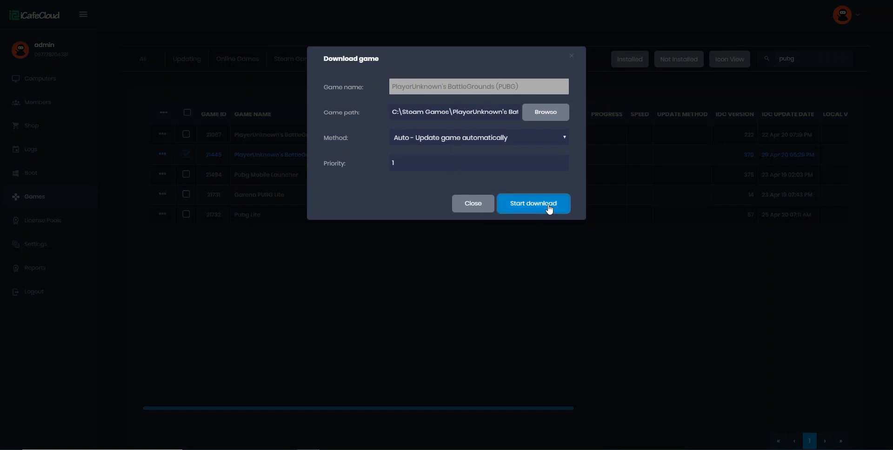
pyautogui.click(531, 202)
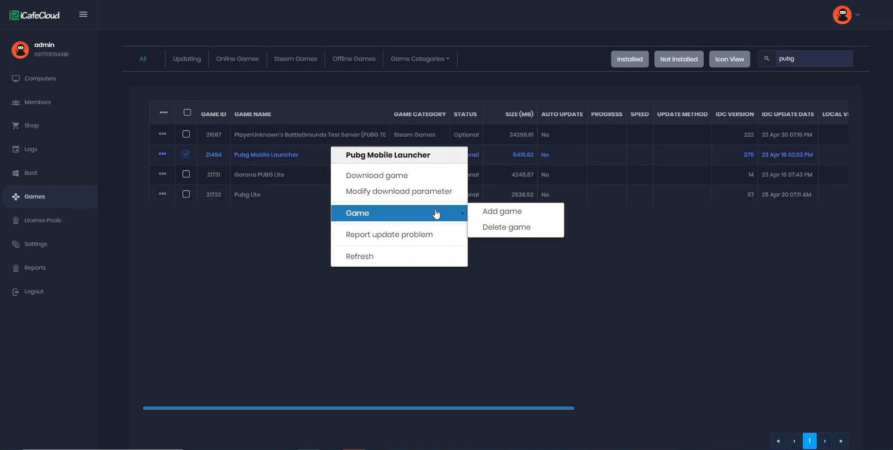
pyautogui.moveTo(510, 211)
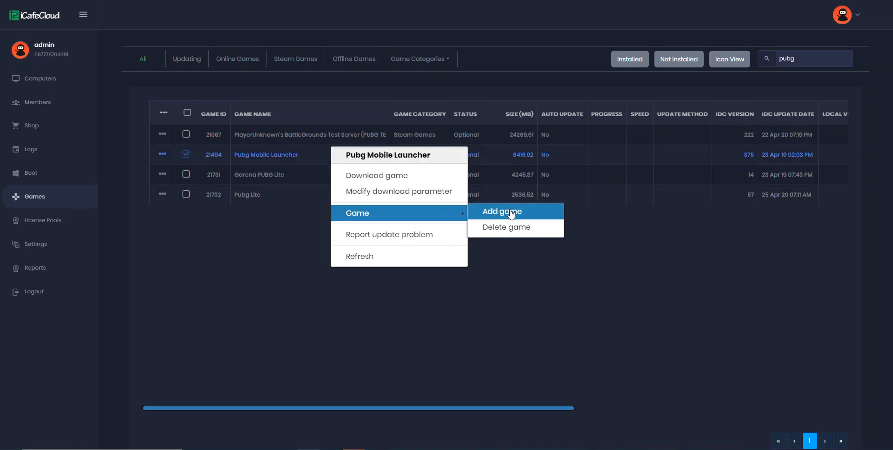
# Add a new game named Tekken 7 in Offline Games with game type Normal and browse for its folder.
pyautogui.click(500, 212)
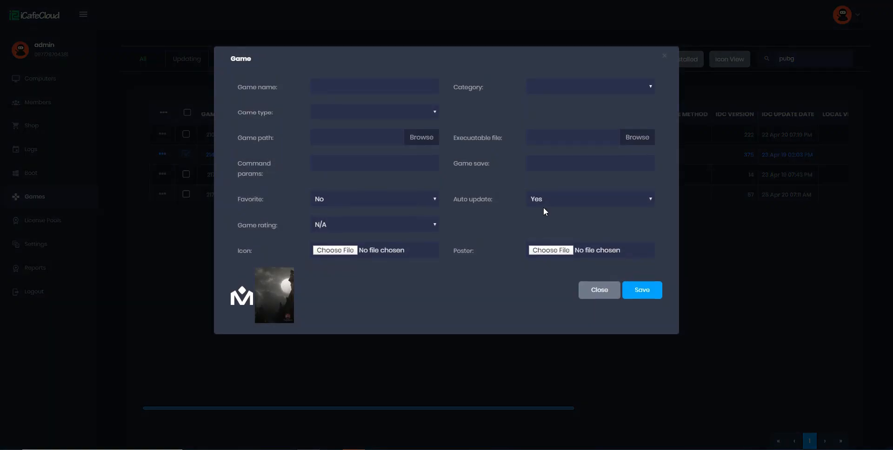
pyautogui.write('Tekken 7')
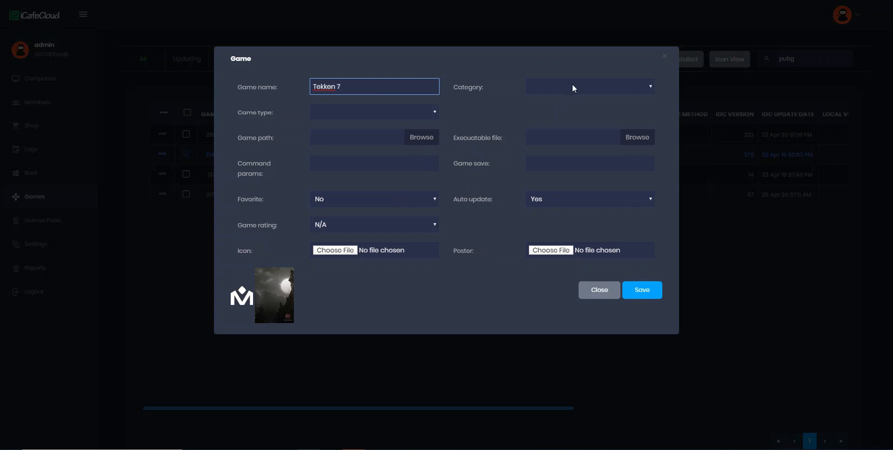
pyautogui.click(589, 86)
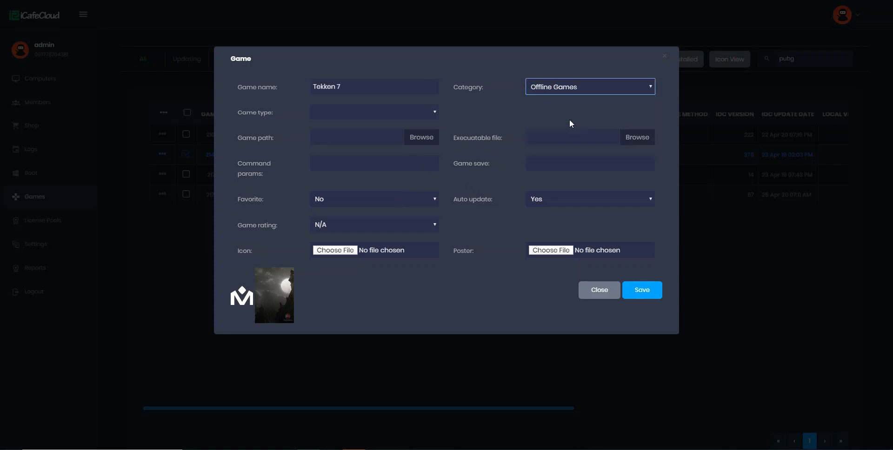
pyautogui.click(373, 112)
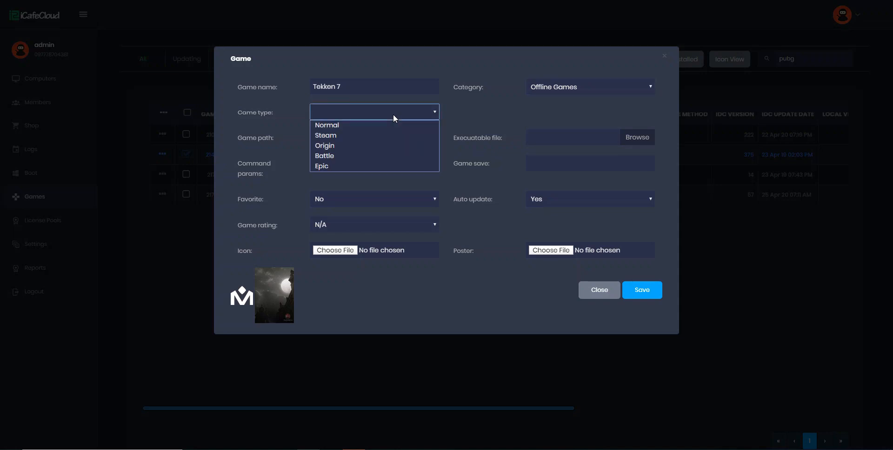
pyautogui.click(327, 124)
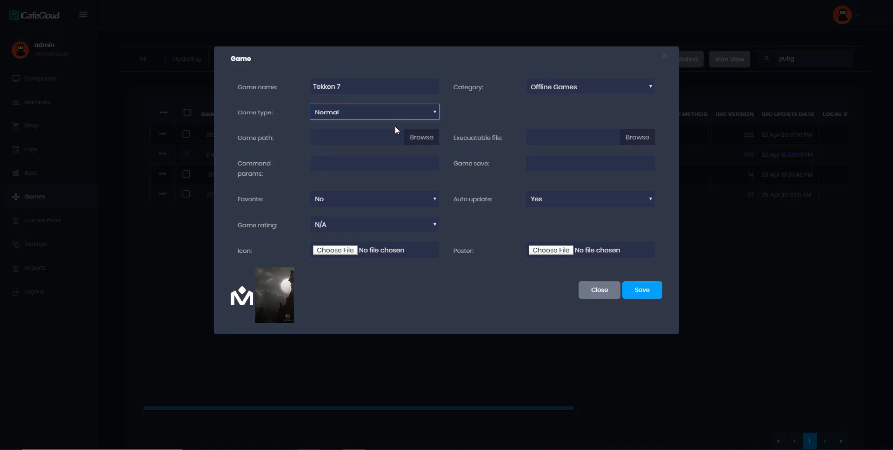
pyautogui.click(420, 137)
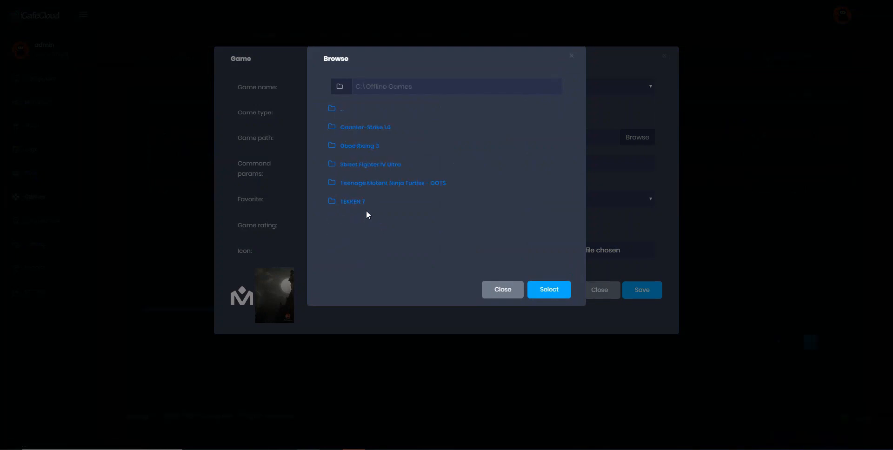
# Set game path C:\Offline Games\TEKKEN 7 and executable TEKKEN 7.exe.
pyautogui.doubleClick(352, 201)
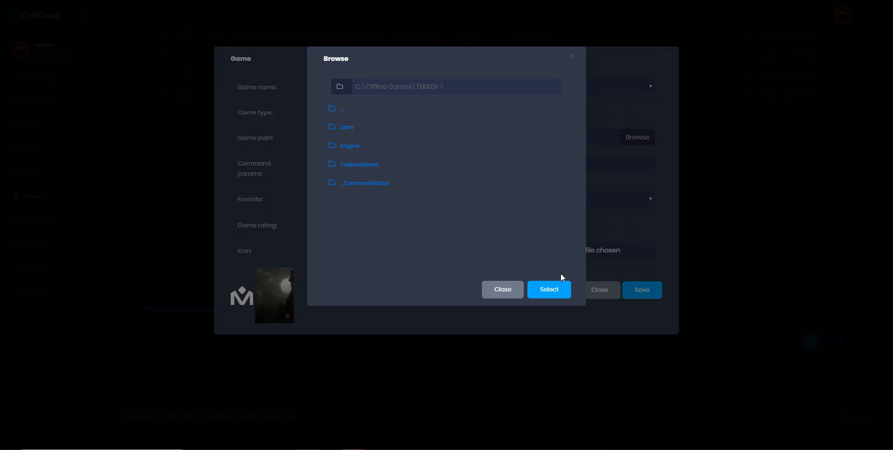
pyautogui.click(547, 289)
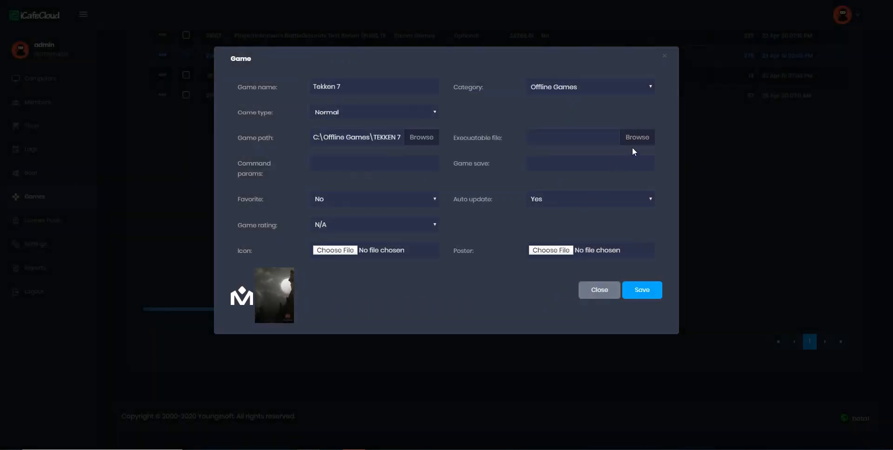
pyautogui.click(636, 136)
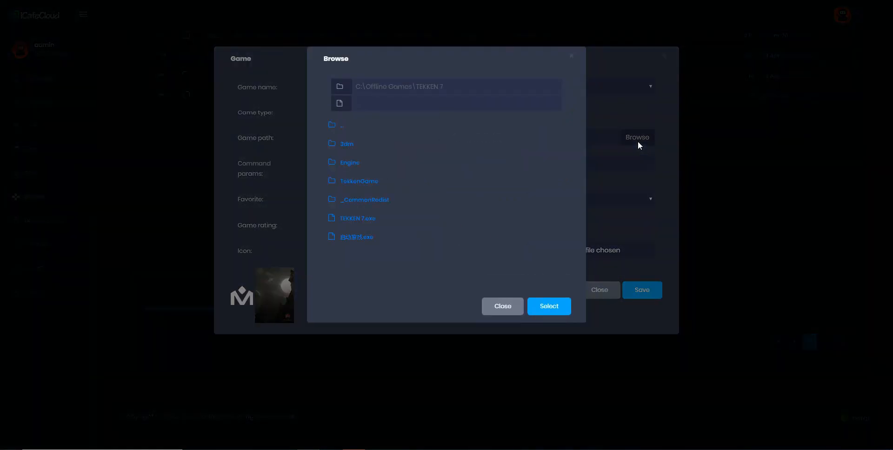
pyautogui.click(357, 217)
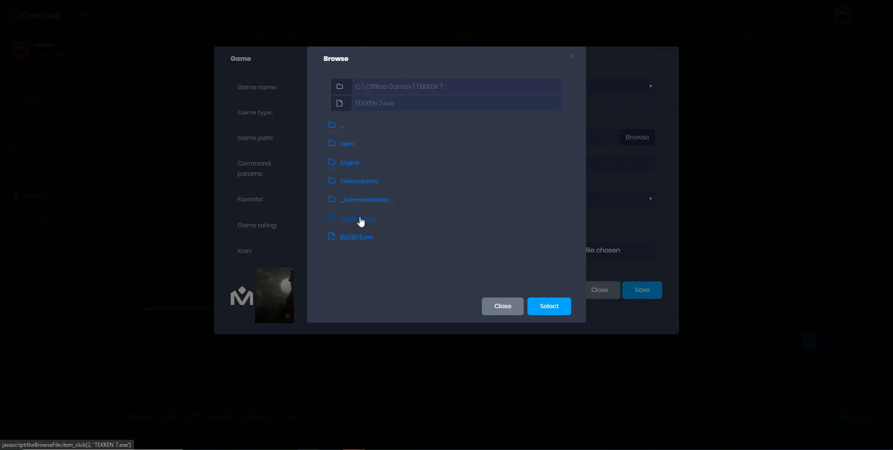
pyautogui.click(548, 306)
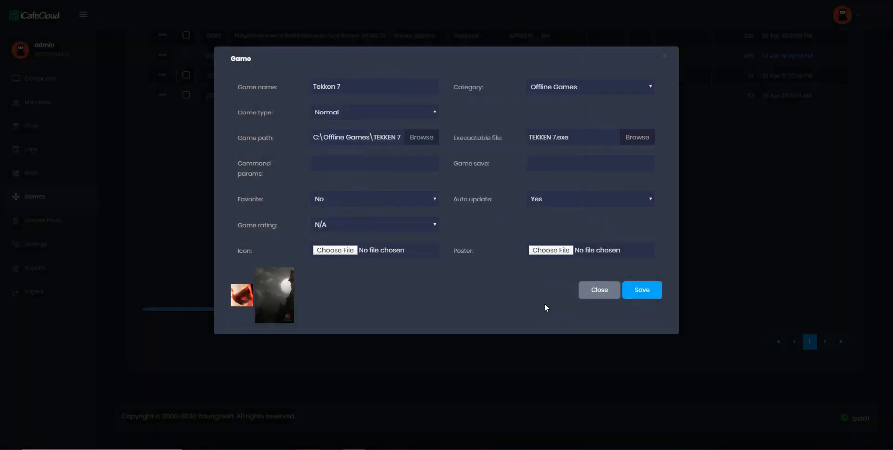
# Set Favorite to Yes and Game rating to 6+, then save the Tekken 7 entry.
pyautogui.click(374, 199)
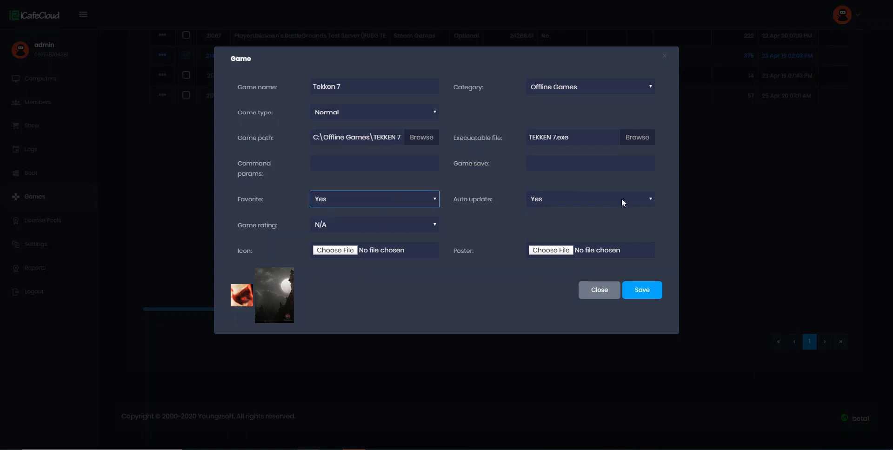
pyautogui.click(374, 224)
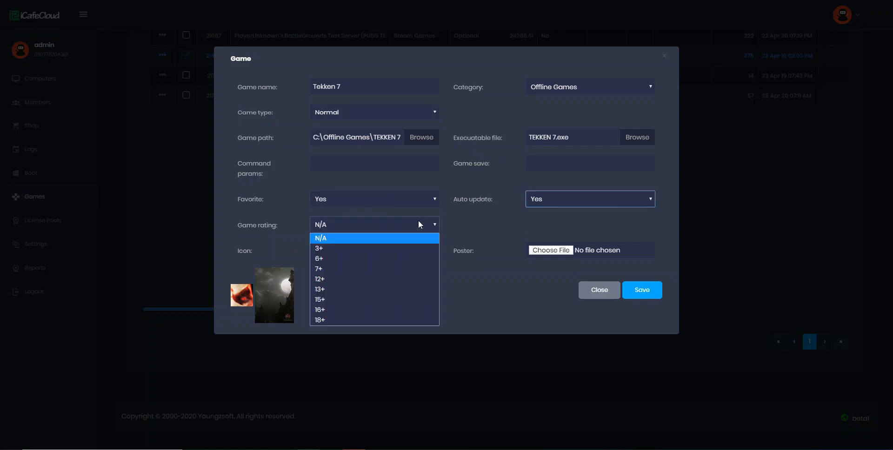
pyautogui.moveTo(390, 259)
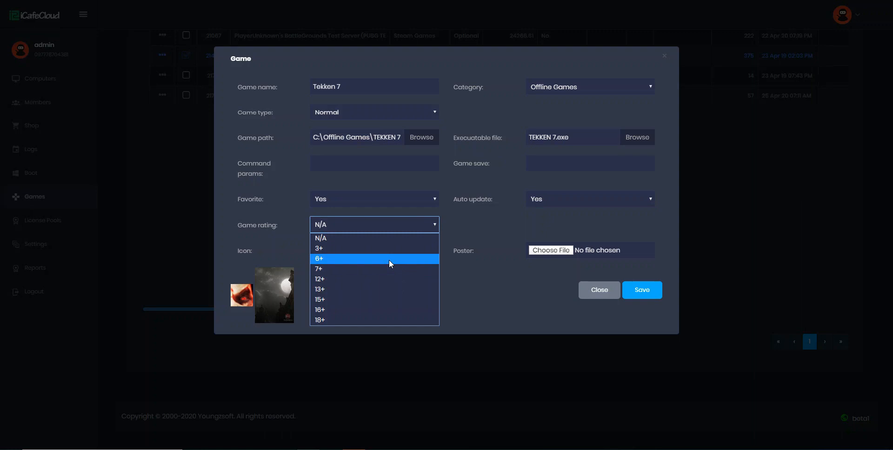
pyautogui.click(318, 259)
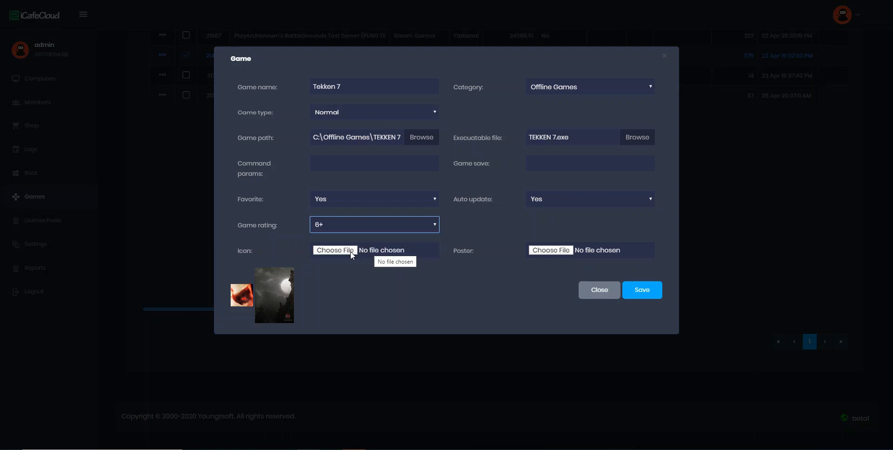
pyautogui.moveTo(641, 290)
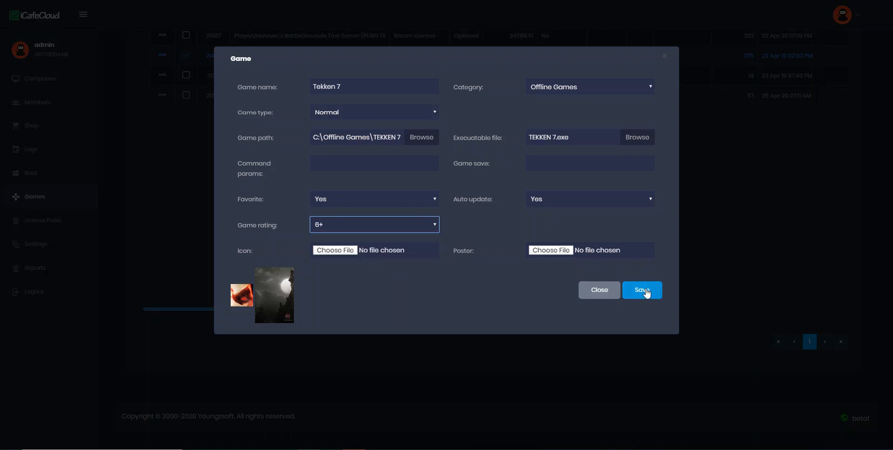
pyautogui.click(640, 289)
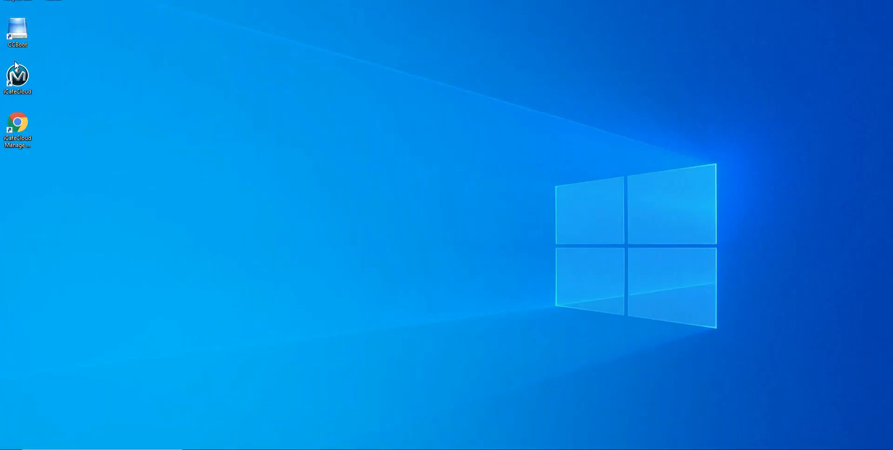
# Launch iCafeCloud Server from the desktop and bring up its Search window.
pyautogui.doubleClick(16, 77)
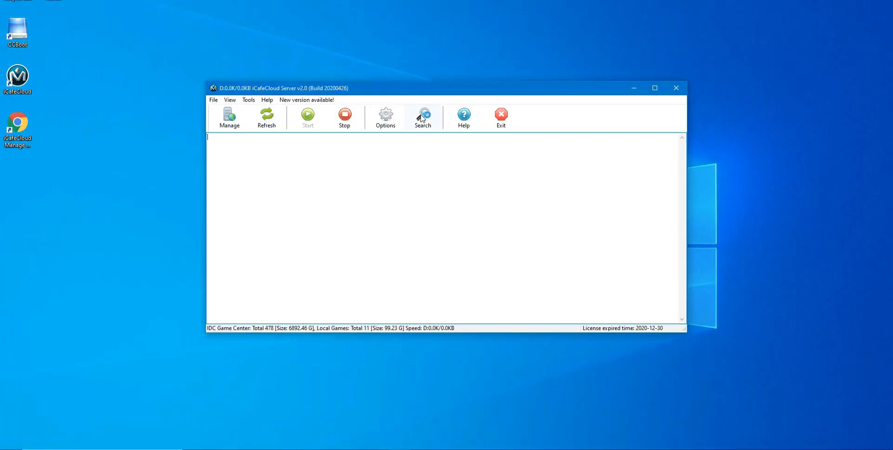
pyautogui.click(422, 117)
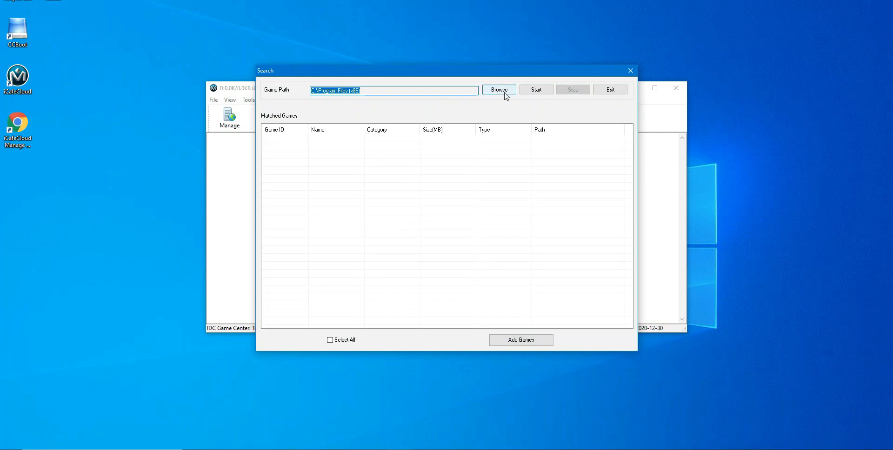
pyautogui.moveTo(498, 90)
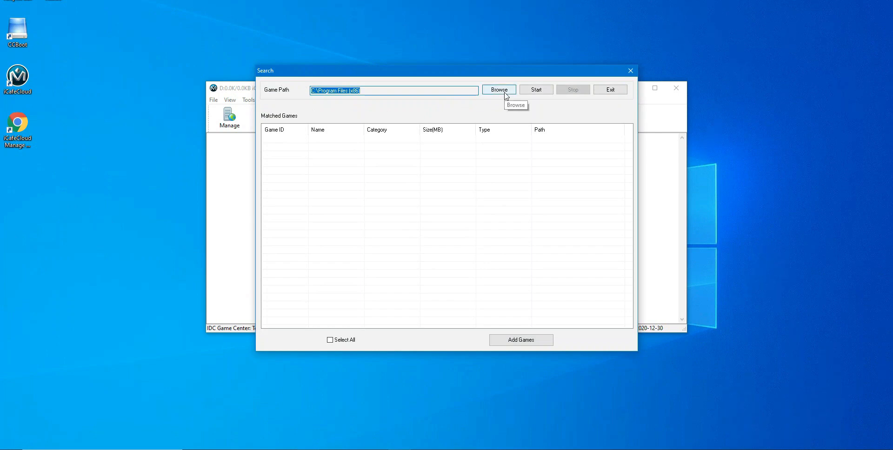
# Browse to C:\Program Files (x86)\GameTop.com as the search folder.
pyautogui.click(498, 90)
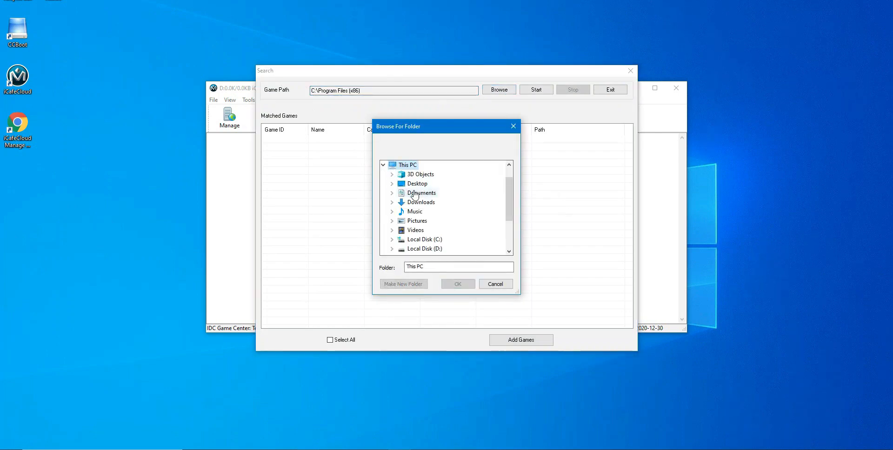
pyautogui.click(424, 239)
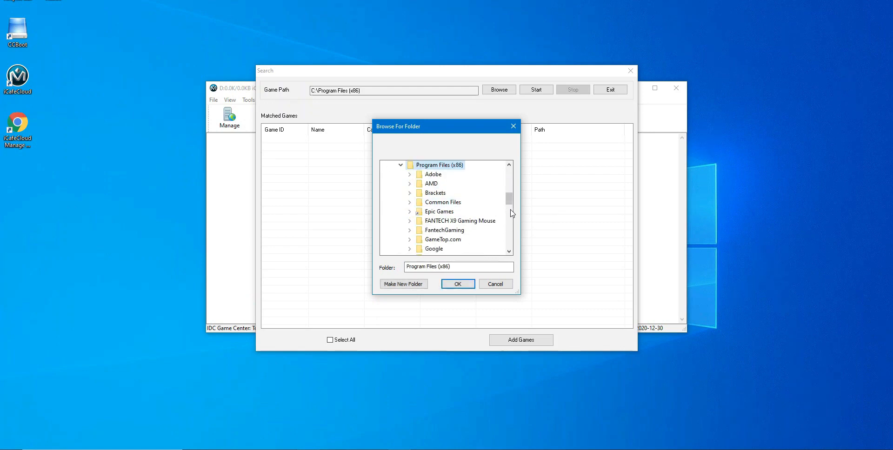
pyautogui.click(442, 248)
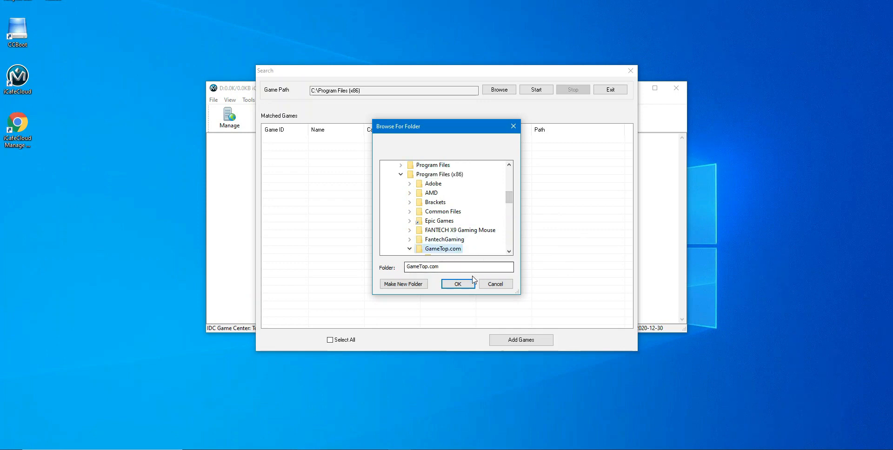
pyautogui.click(457, 284)
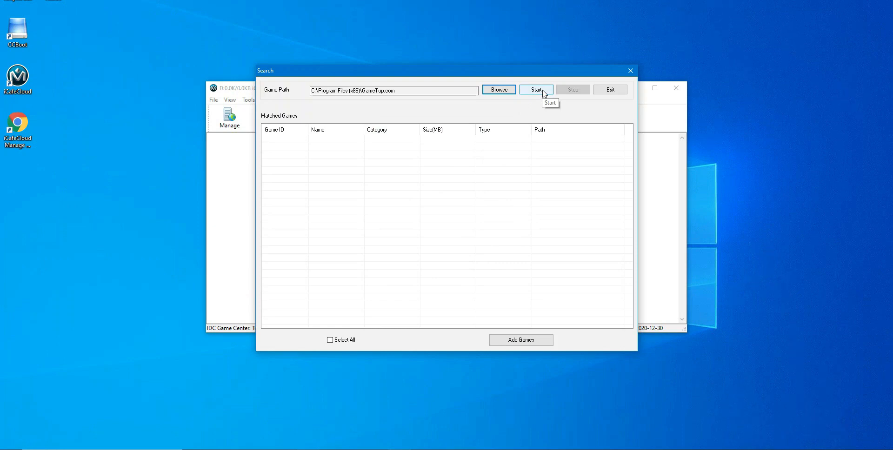
# Run the search, tick Yamaha Supercross and add it to the game database.
pyautogui.click(536, 90)
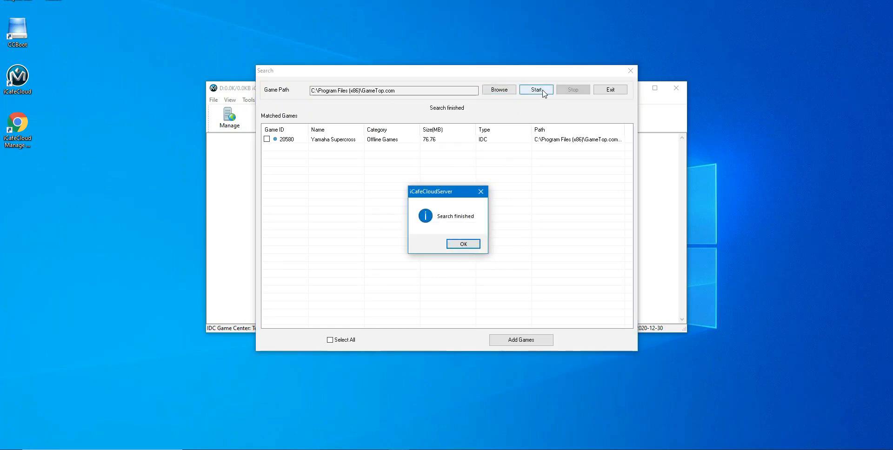
pyautogui.click(462, 243)
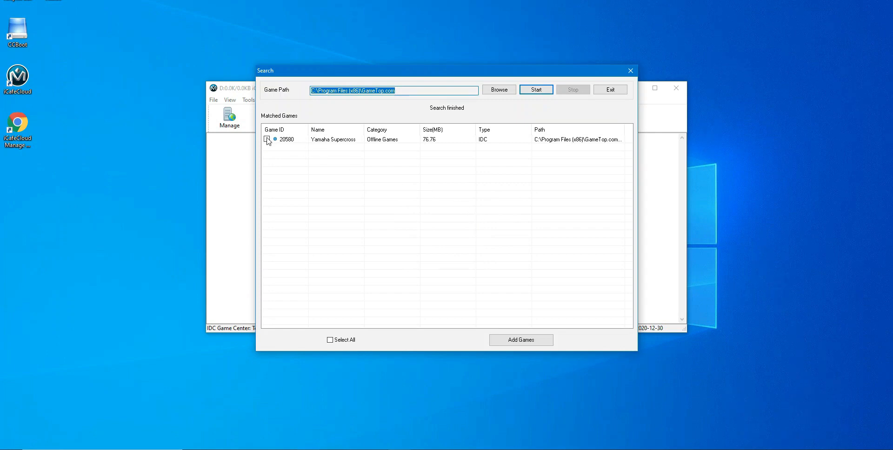
pyautogui.click(267, 140)
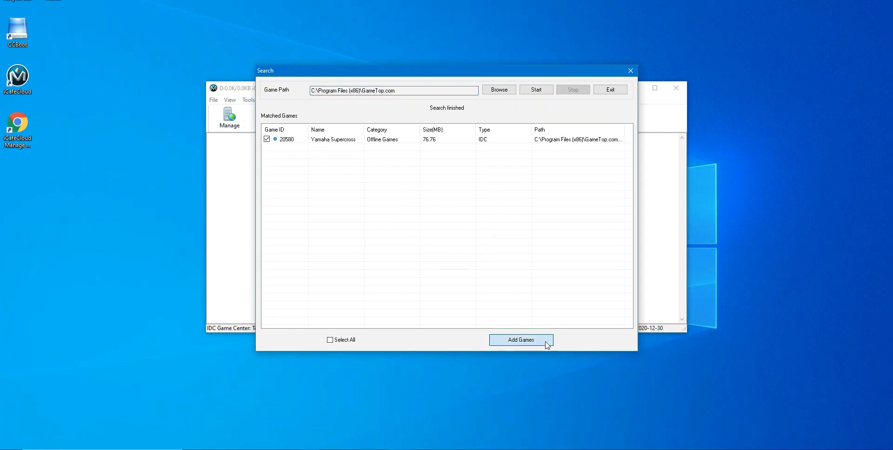
pyautogui.click(519, 340)
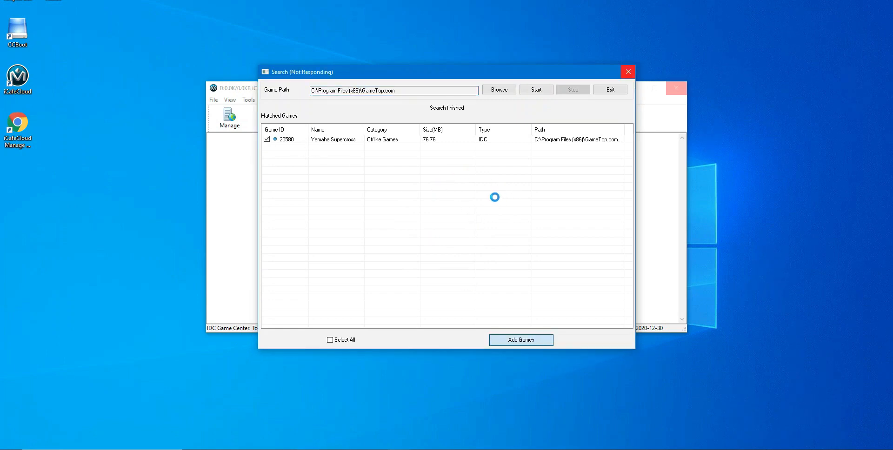
pyautogui.click(519, 340)
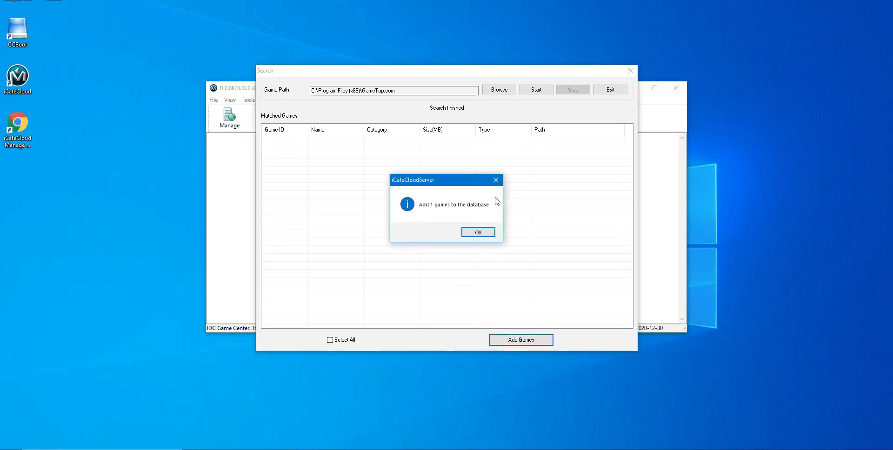